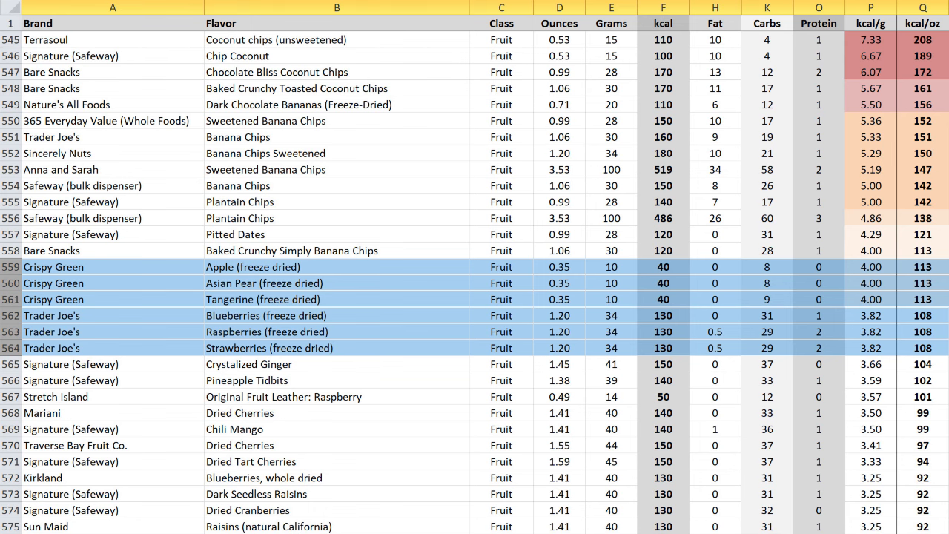
pyautogui.scroll(-3)
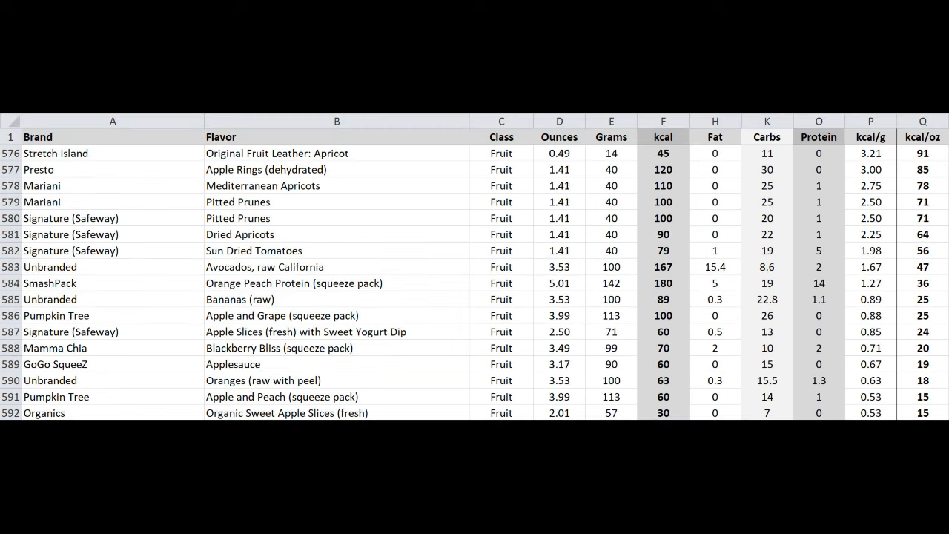